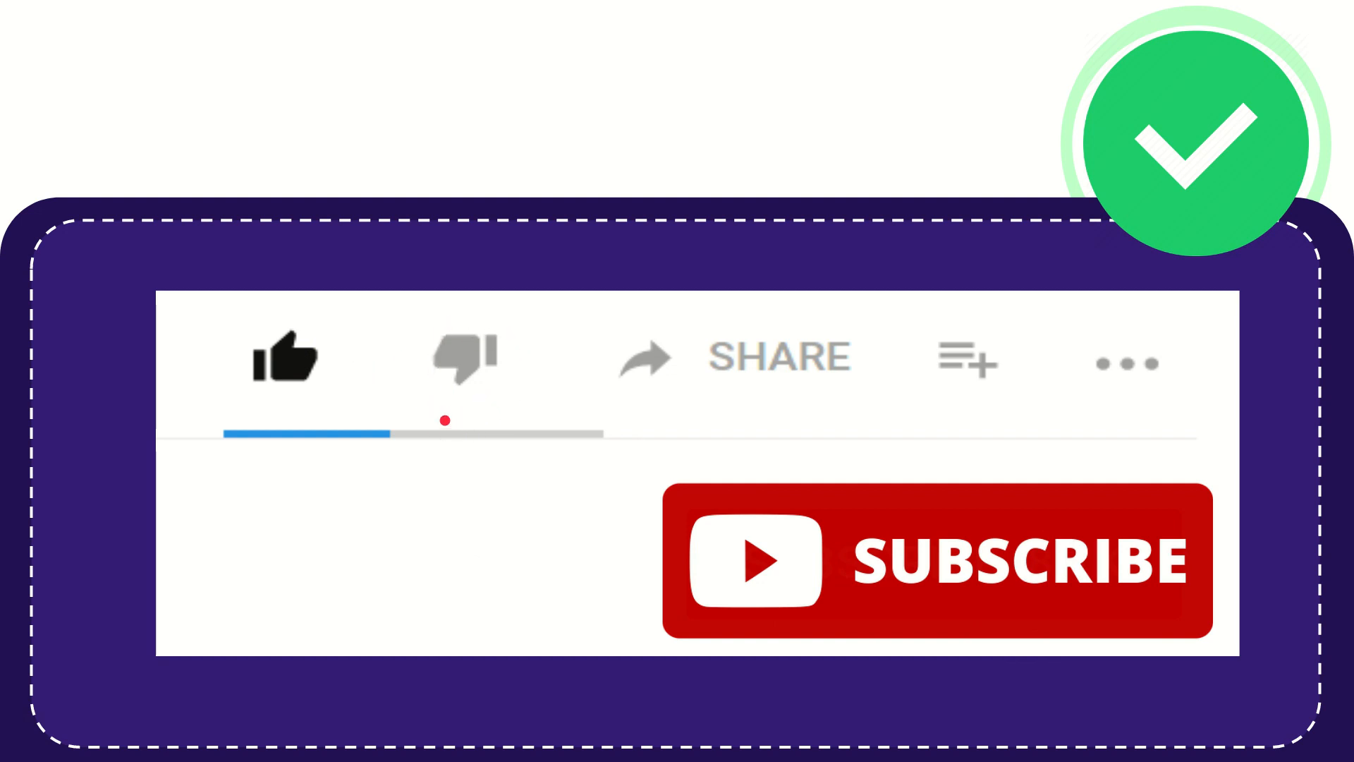
pyautogui.click(464, 357)
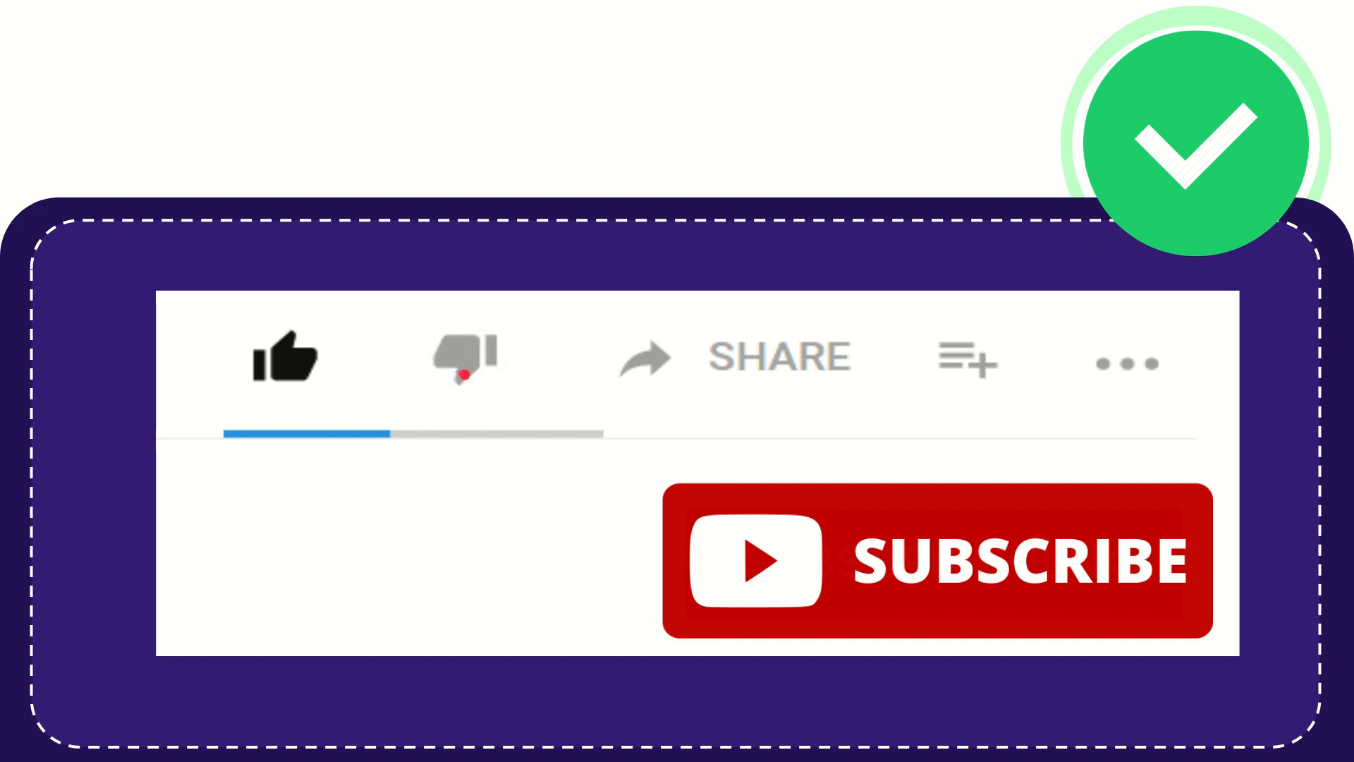
pyautogui.click(462, 357)
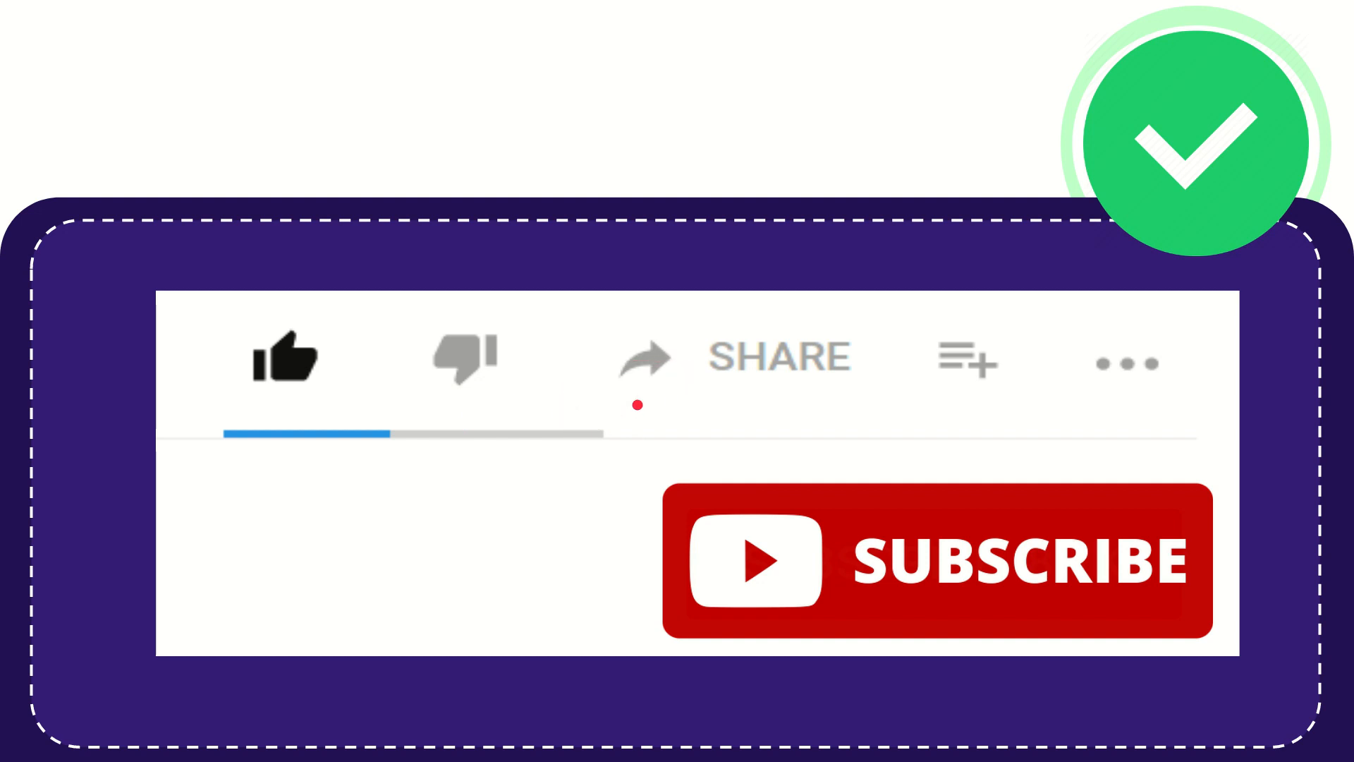
pyautogui.click(774, 357)
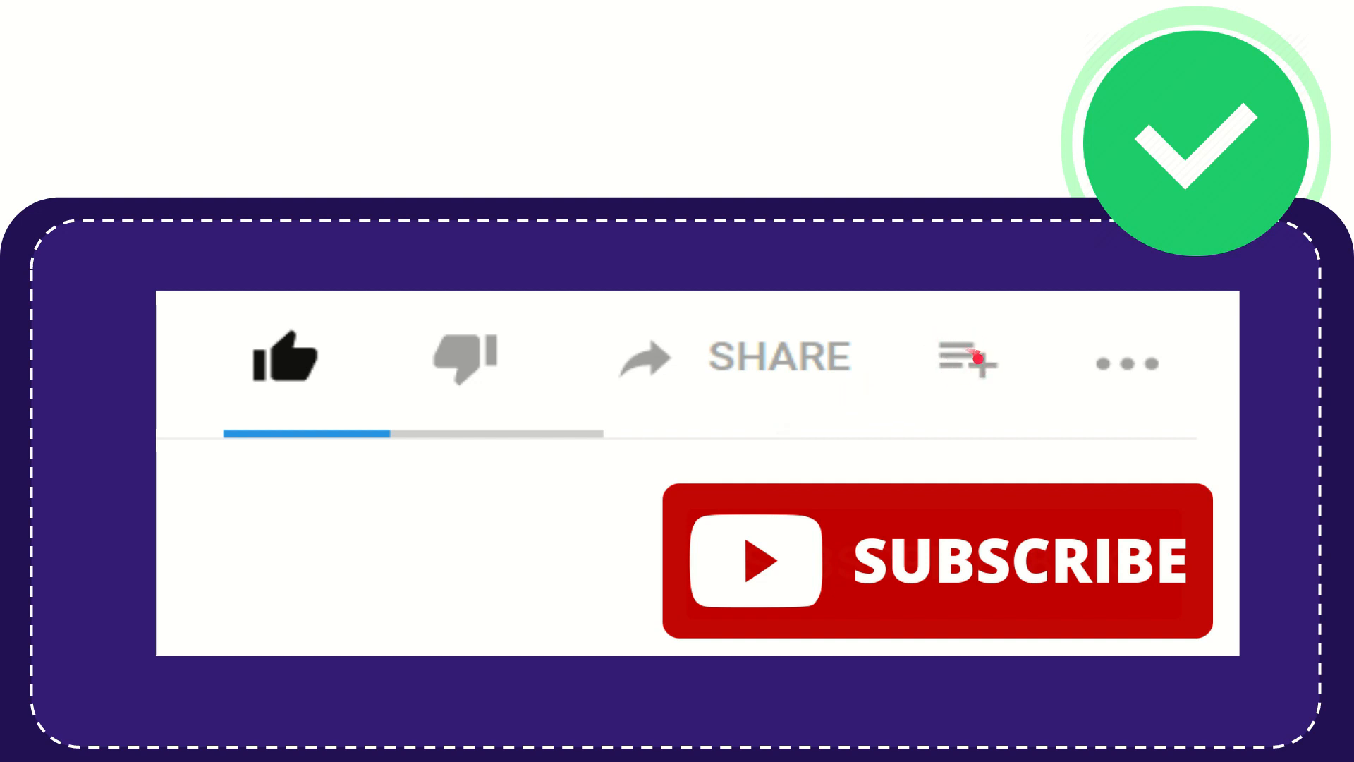
pyautogui.click(965, 358)
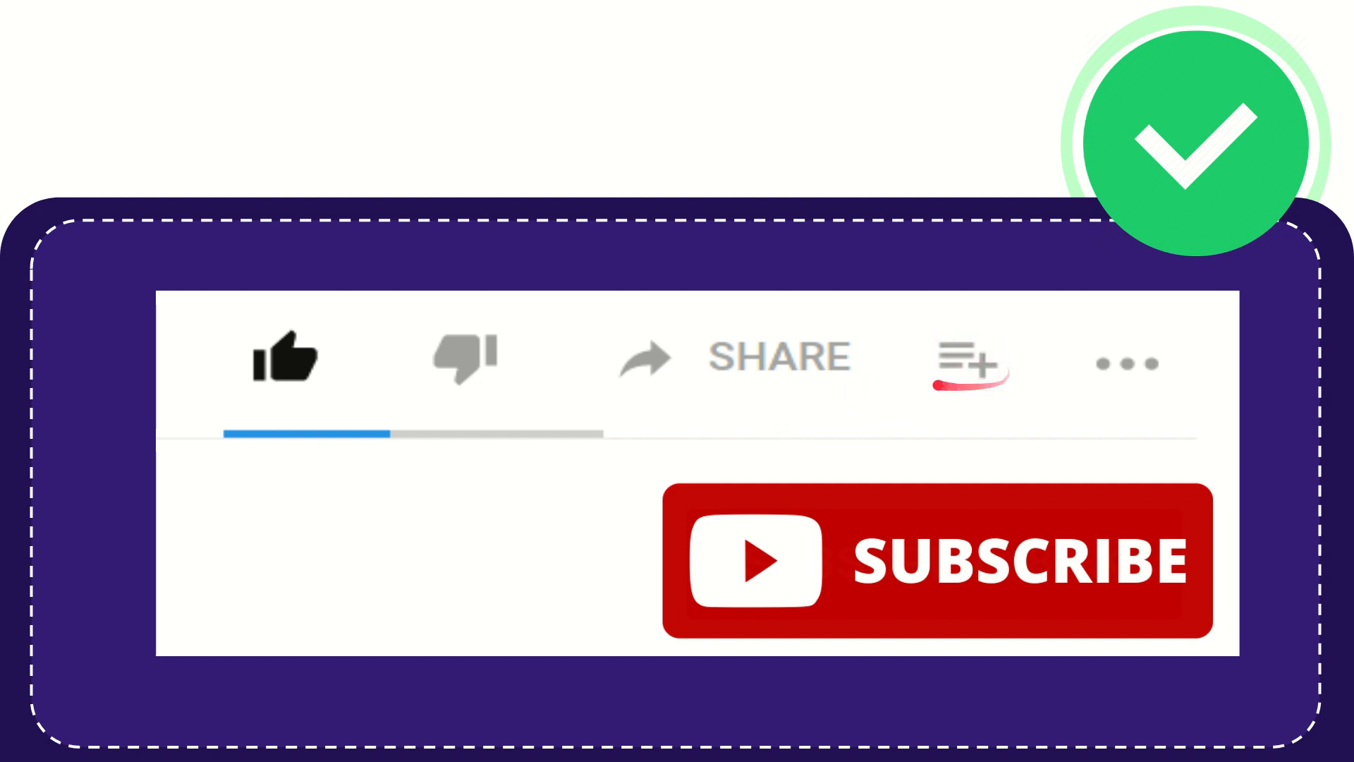